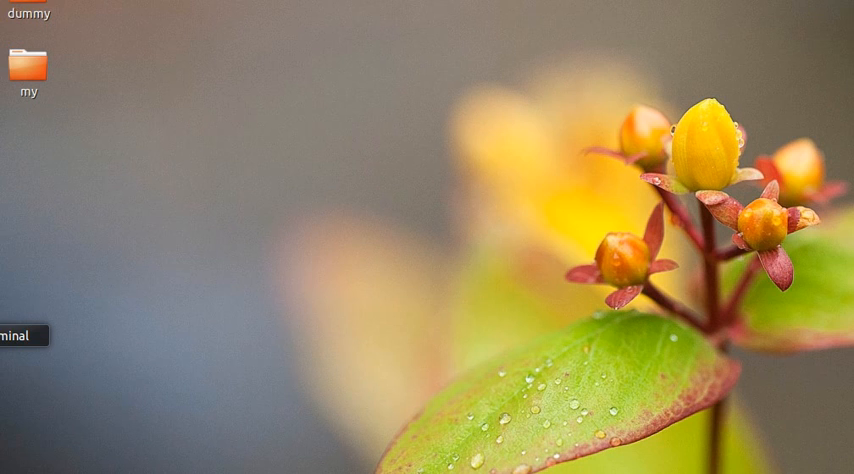
# - Launch a GNOME Terminal window from the desktop launcher
pyautogui.click(14, 336)
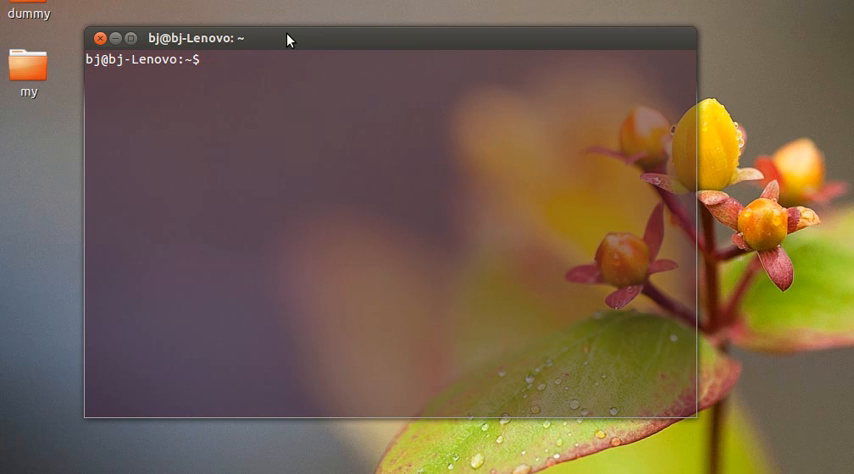
# - Run ls /backup to list its ISO images and archives
pyautogui.write('ls /be')
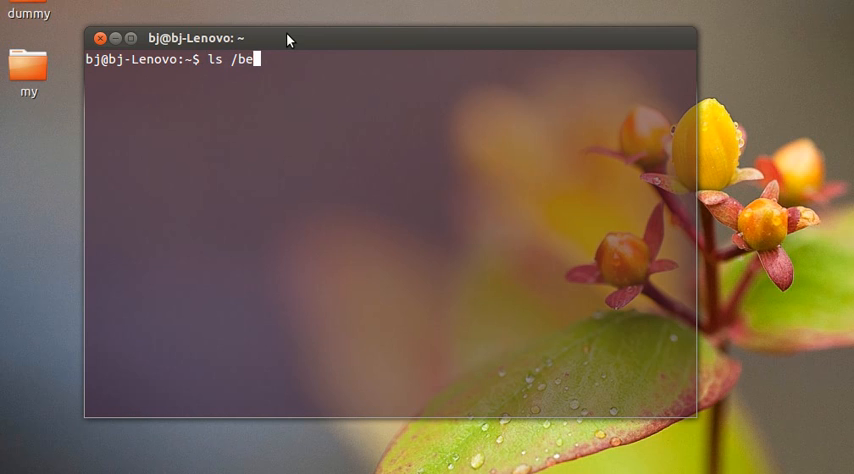
pyautogui.write('acku')
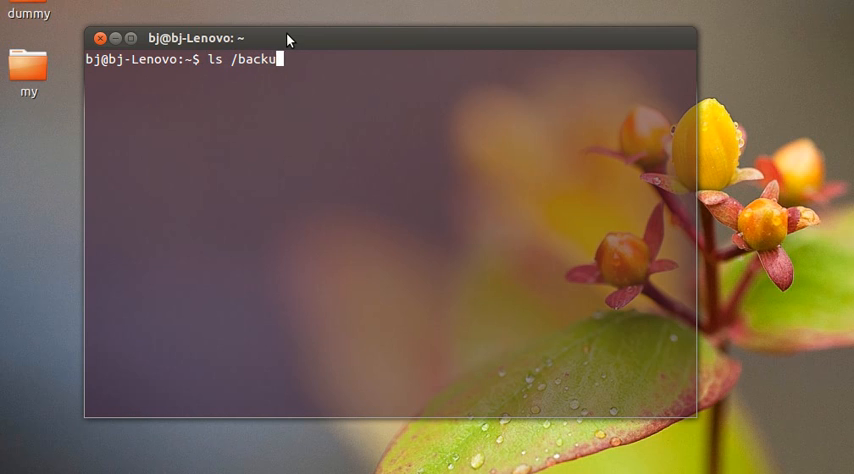
pyautogui.press('Return')
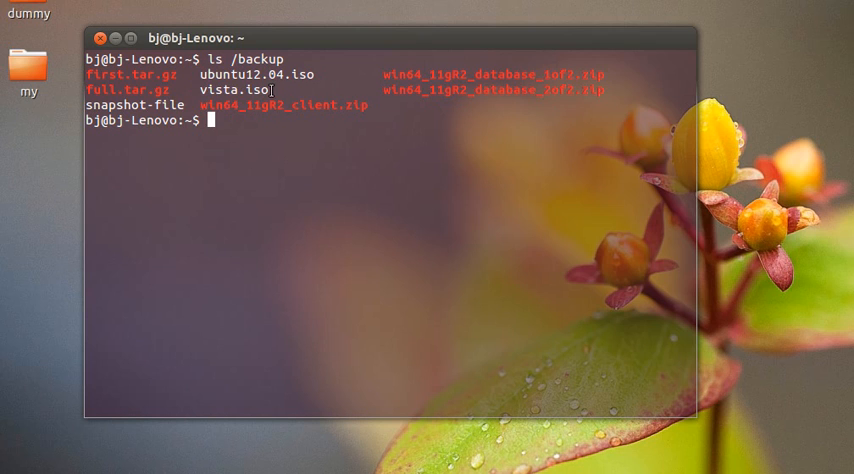
pyautogui.moveTo(284, 132)
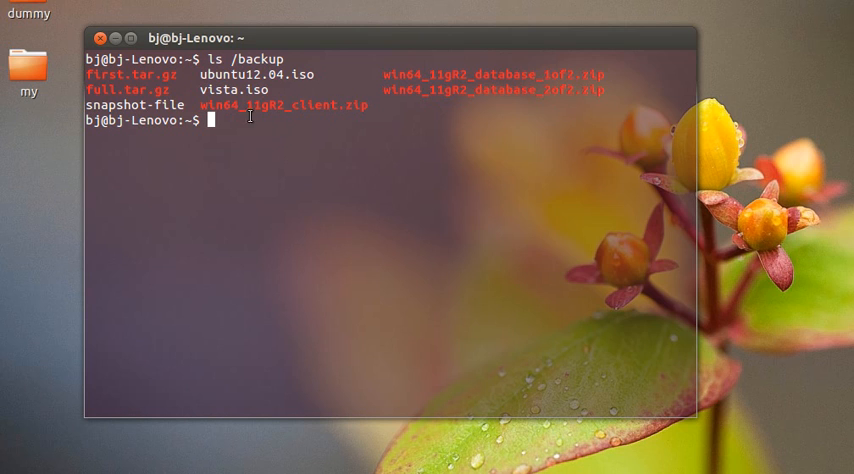
pyautogui.moveTo(238, 126)
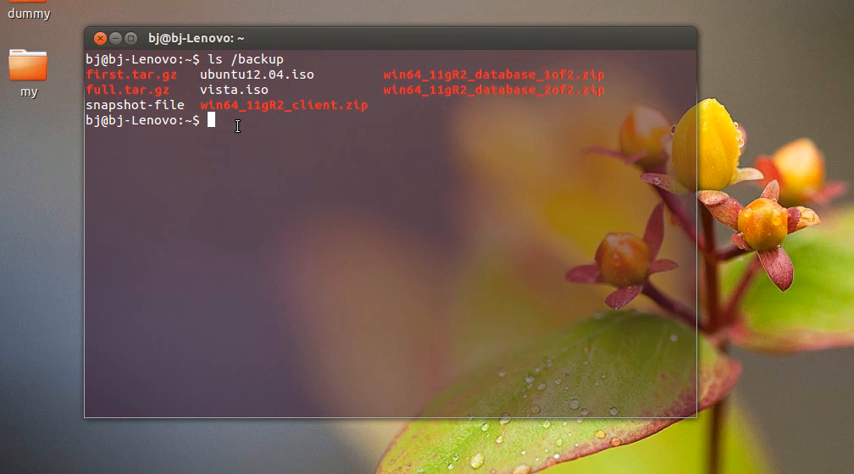
# - Compose mount /backup/vista.iso /media/pendrive and place the caret after mount
pyautogui.write('mount -')
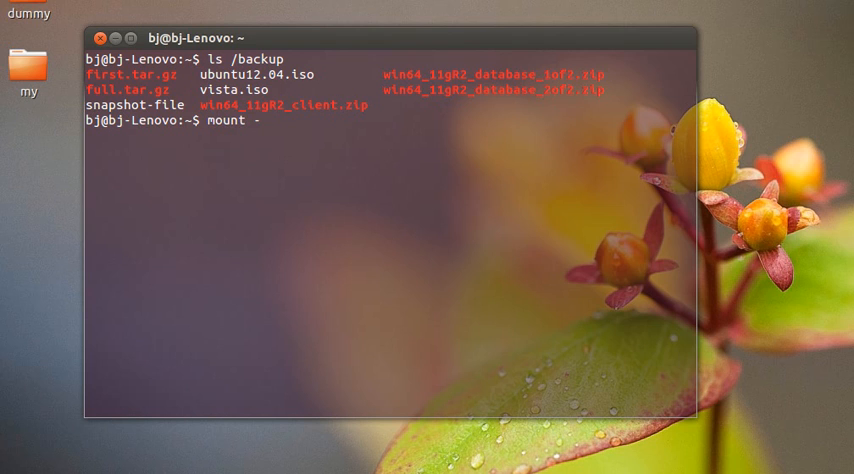
pyautogui.press('BackSpace')
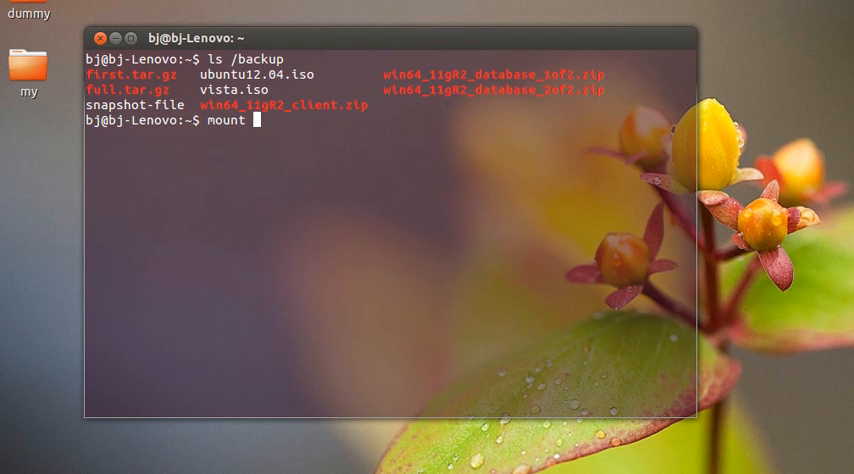
pyautogui.write('/ba')
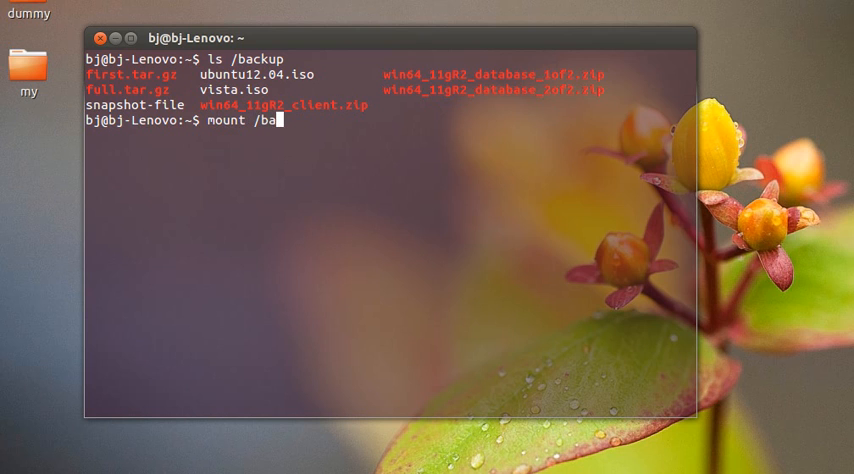
pyautogui.write('ckup/vi')
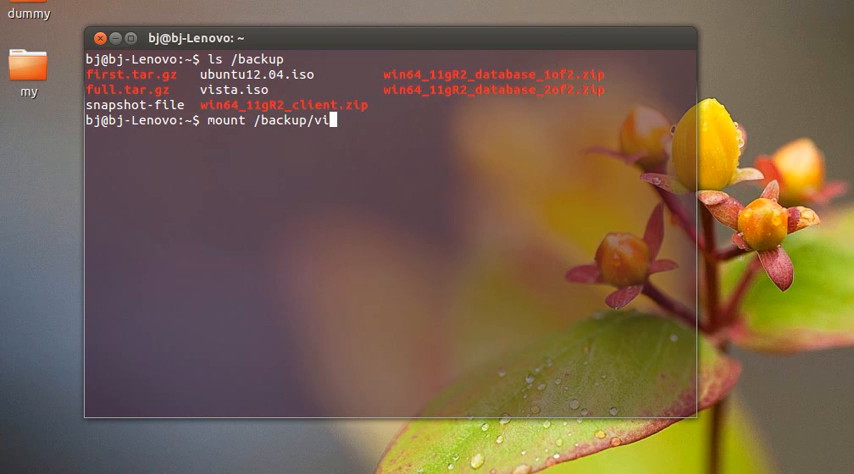
pyautogui.write('sta.iso')
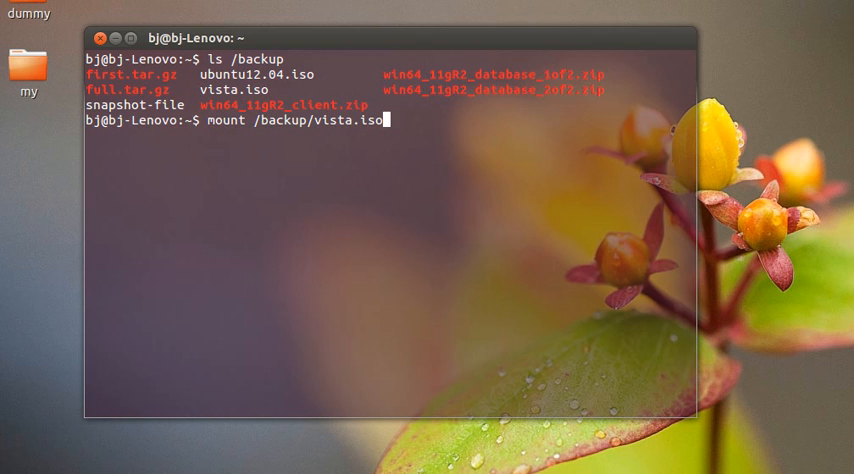
pyautogui.write('/medi')
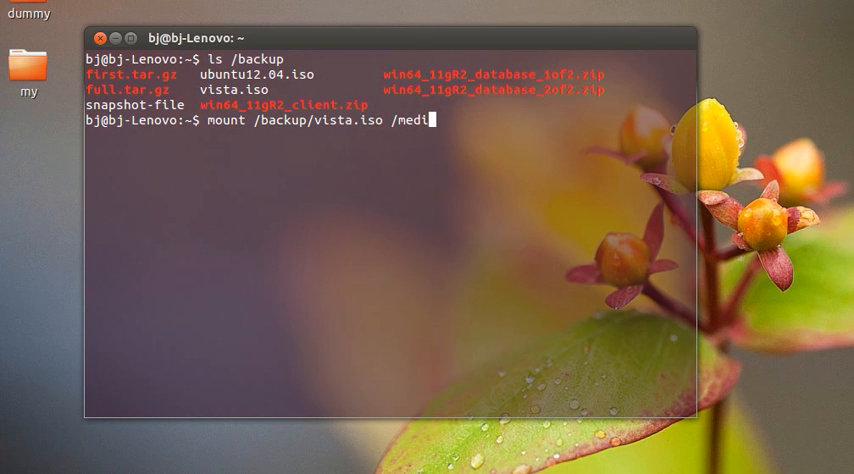
pyautogui.write('a/pendr')
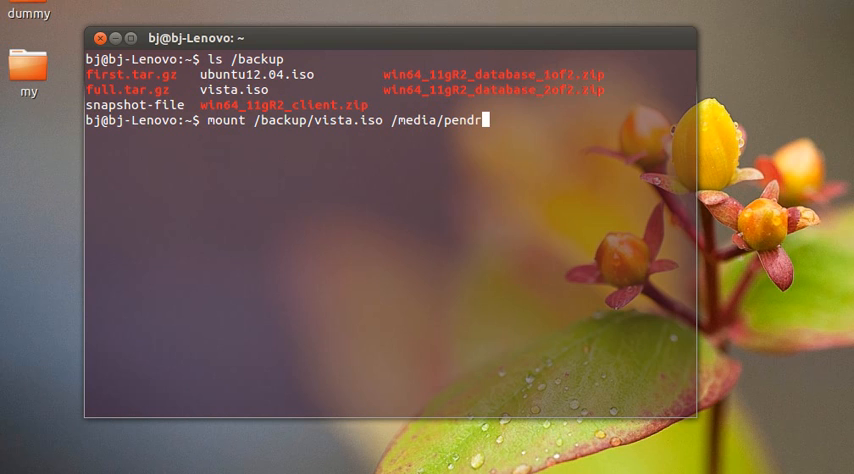
pyautogui.write('ive')
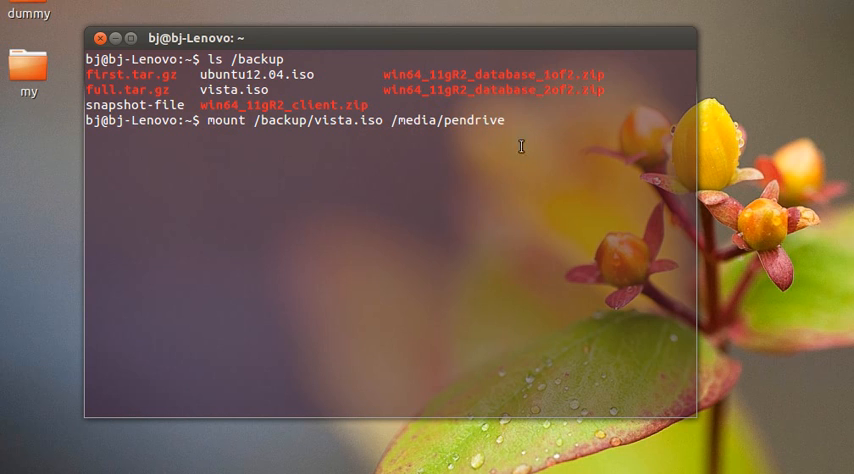
pyautogui.doubleClick(410, 120)
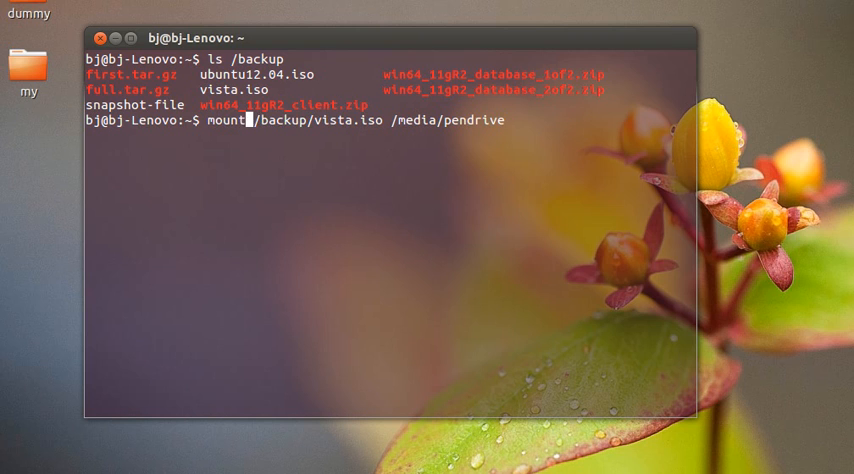
# - Run sudo mount -o loop /backup/vista.iso /media/pendrive and authenticate
pyautogui.write('-')
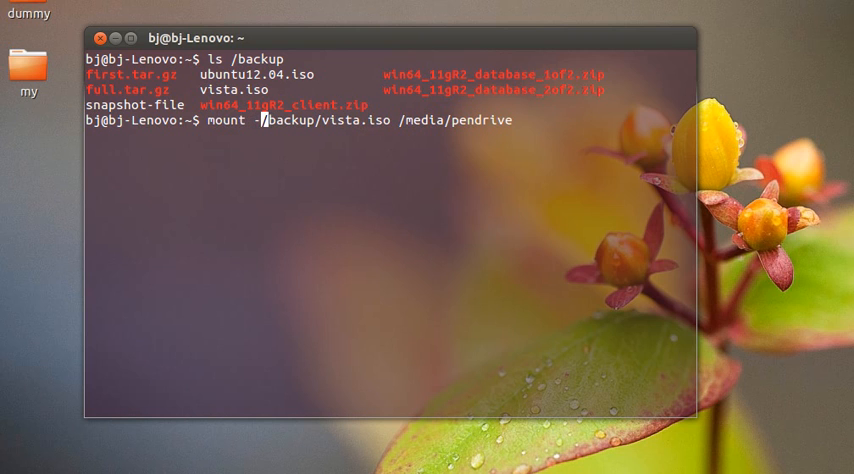
pyautogui.write('o')
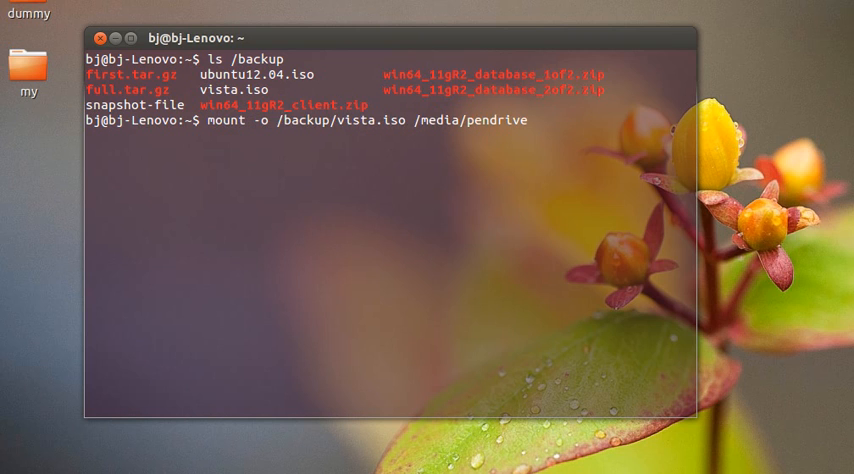
pyautogui.write('loop')
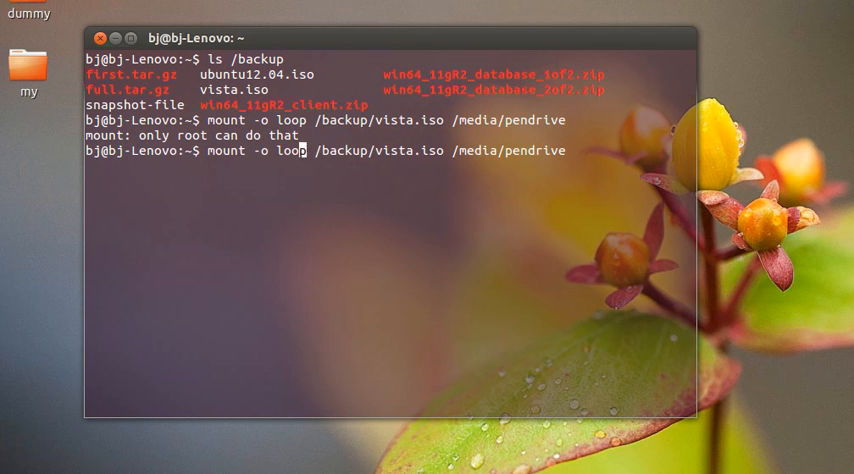
pyautogui.write('sudo mount -o loop /backup/vista.iso /media/pendrive')
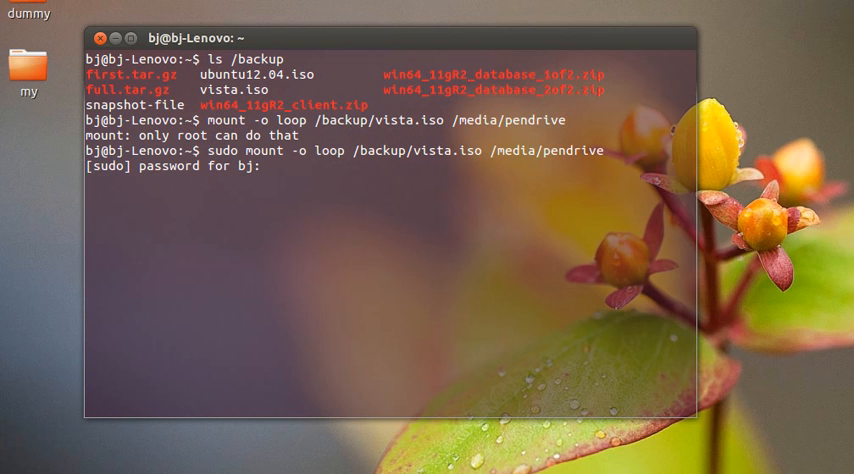
pyautogui.press('Return')
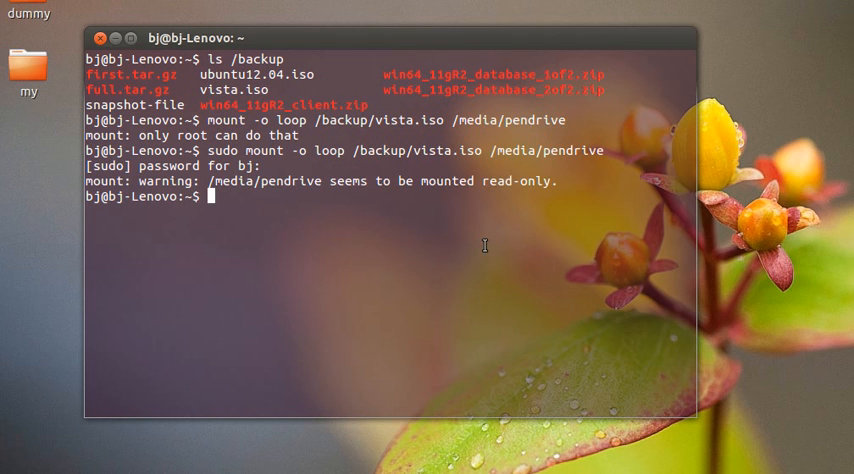
# - Run mount to list the currently mounted filesystems
pyautogui.write('mount')
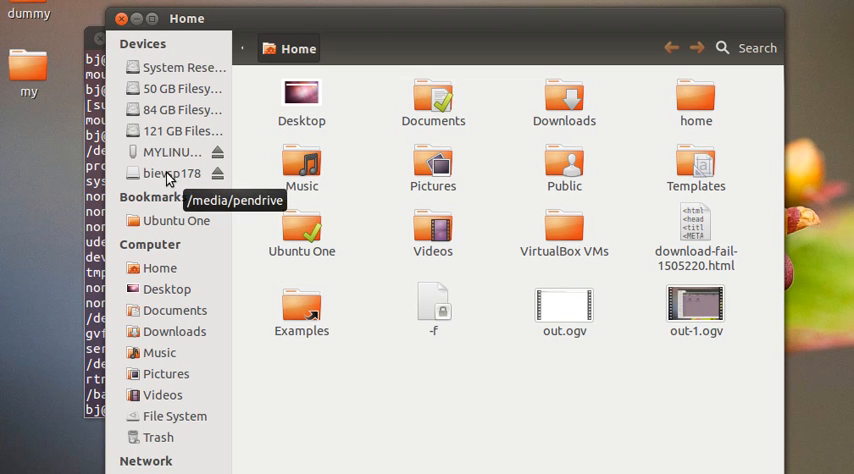
# - Browse the mounted pendrive volume showing boot, sources and setup.exe
pyautogui.click(168, 172)
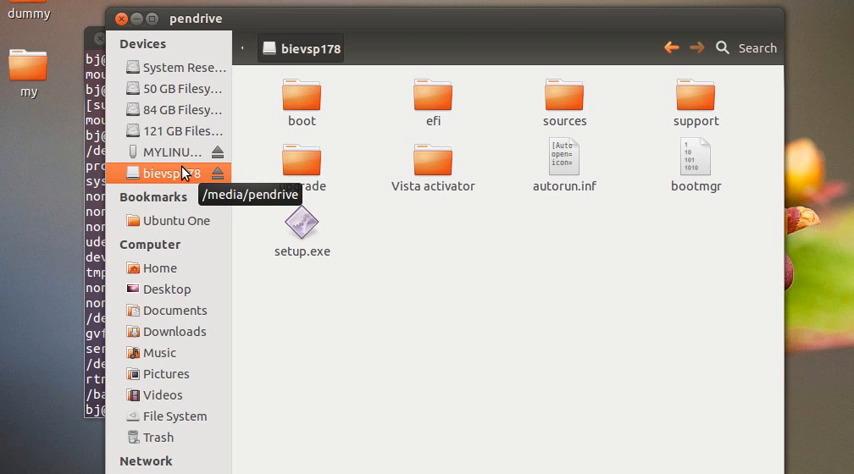
pyautogui.moveTo(120, 20)
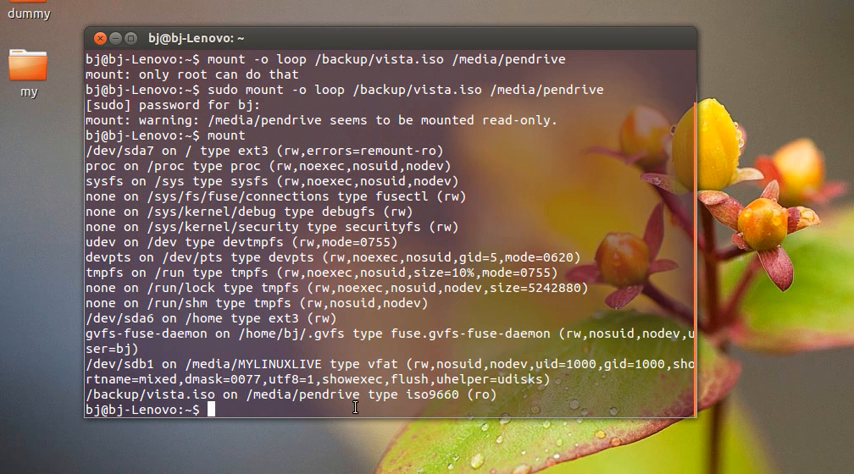
# - Run sudo umount /media/pendrive to unmount the Vista image as root
pyautogui.write('umount')
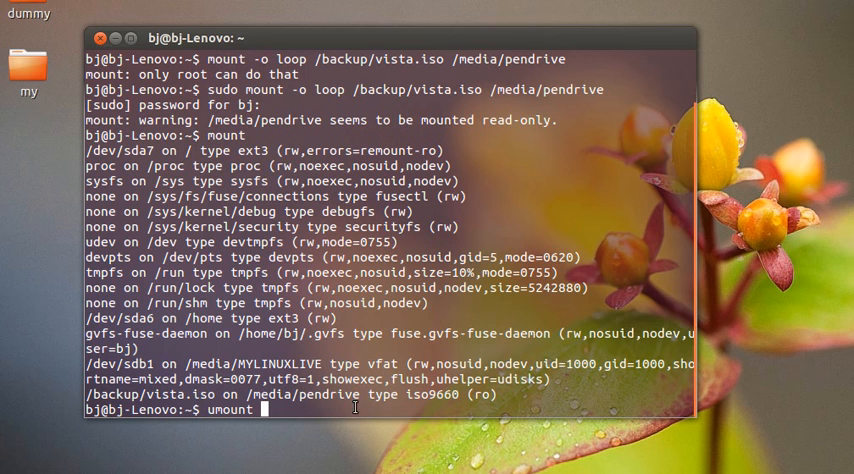
pyautogui.write('/me')
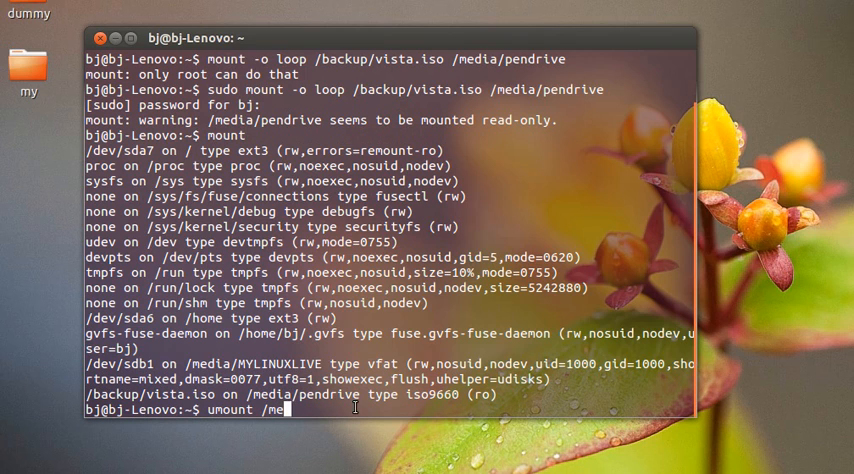
pyautogui.write('dia/')
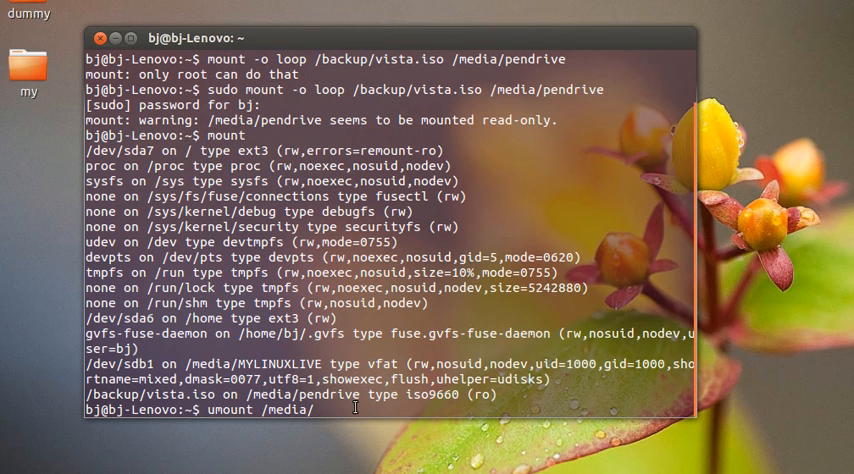
pyautogui.write('pendrive')
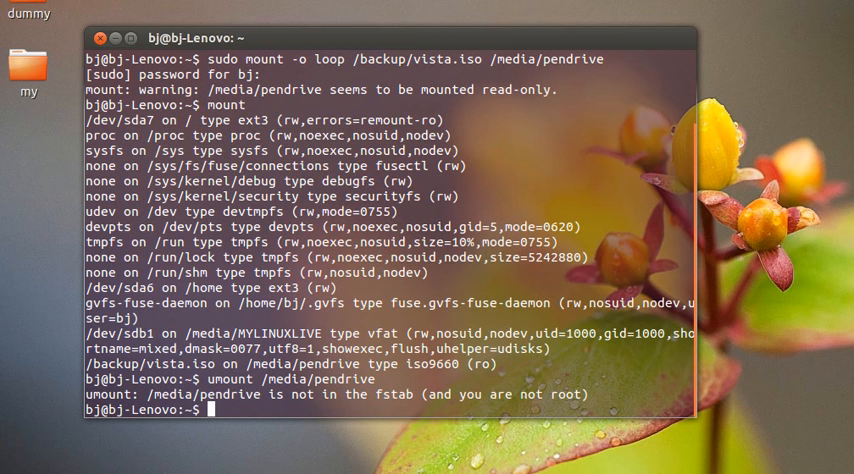
pyautogui.write('umount /media/pendrive')
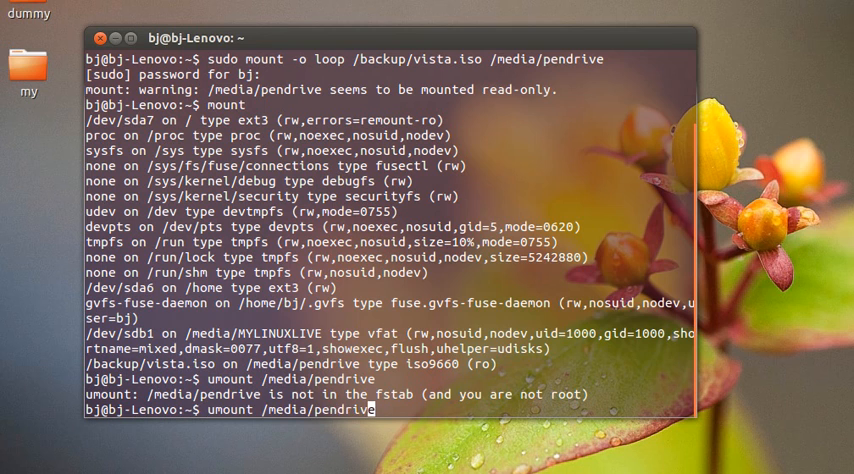
pyautogui.write('sudo umount /media/pendrive')
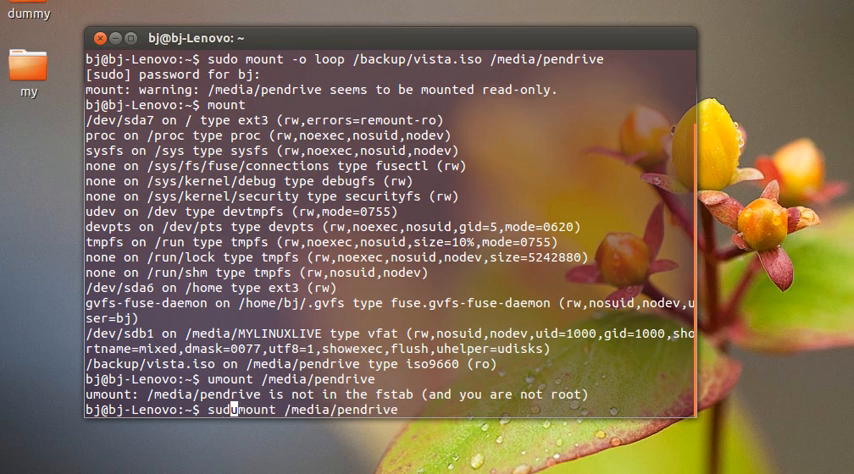
pyautogui.press('Return')
pyautogui.write('mount')
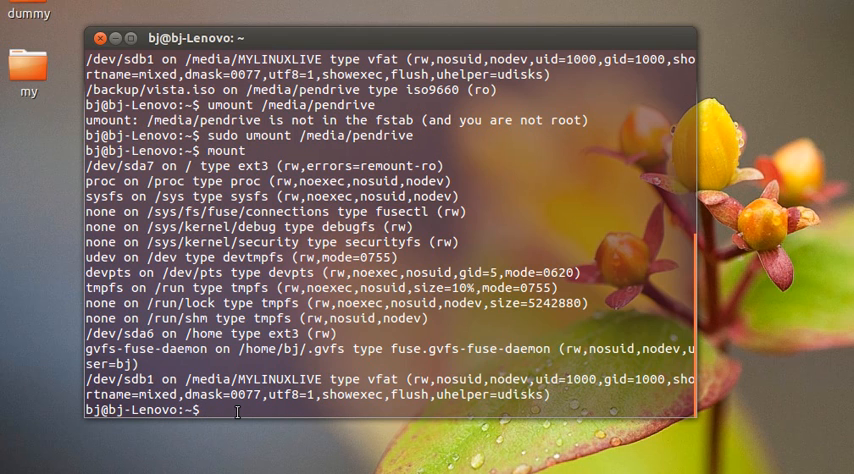
# - Recall sudo mount -o loop /backup/vista.iso /media/pendrive at the prompt
pyautogui.write('sudo umount /media/pendrive')
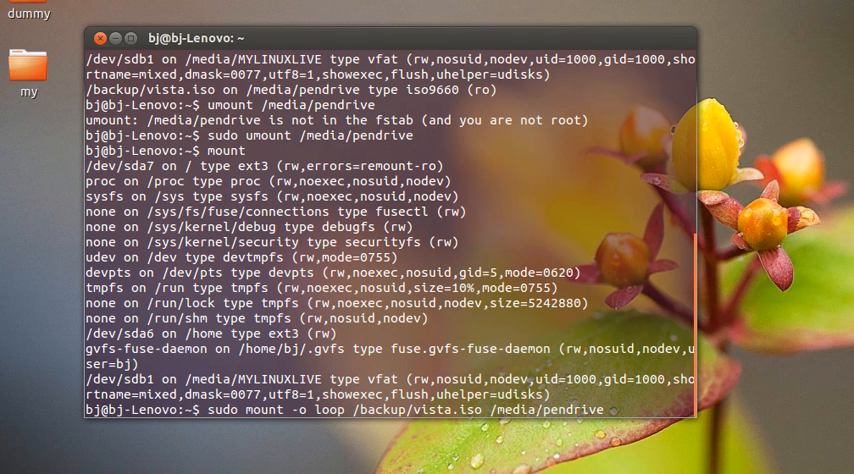
pyautogui.press('Return')
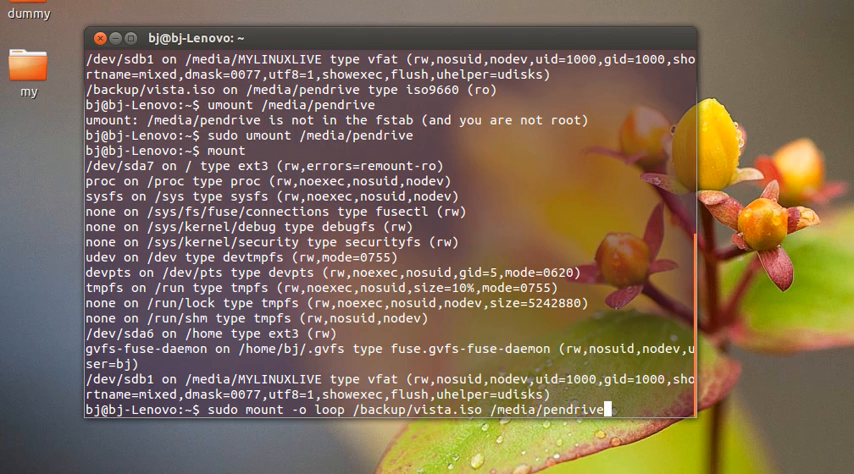